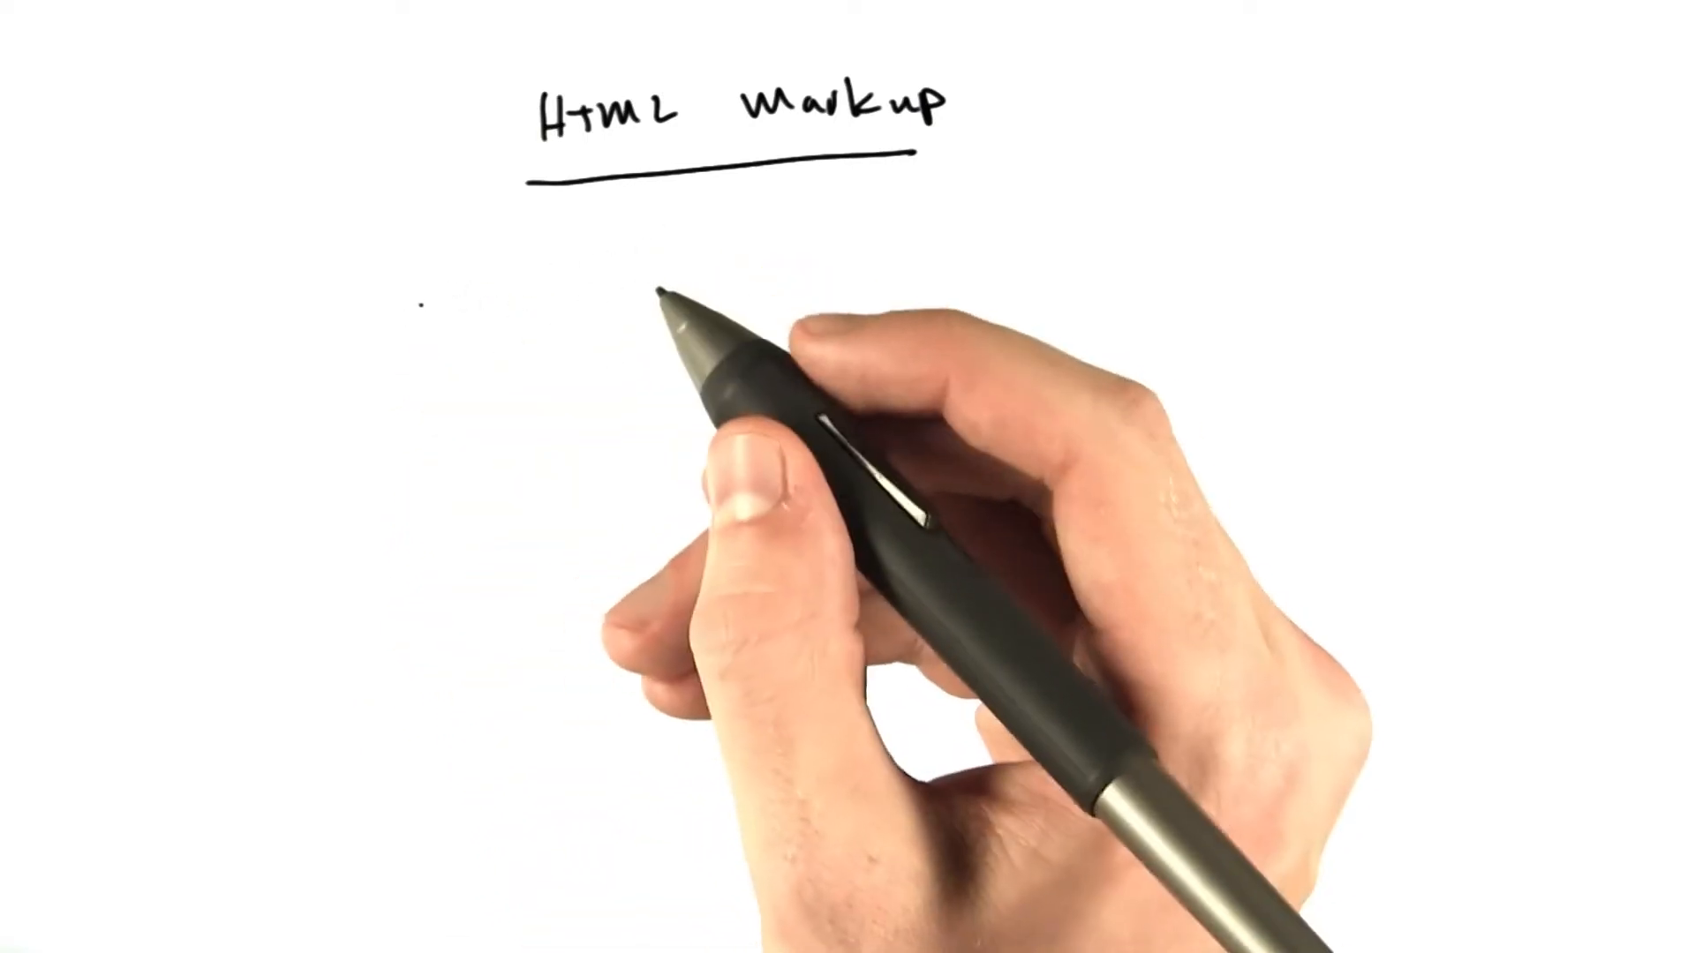
pyautogui.write('<NAME> Contents </NAME>')
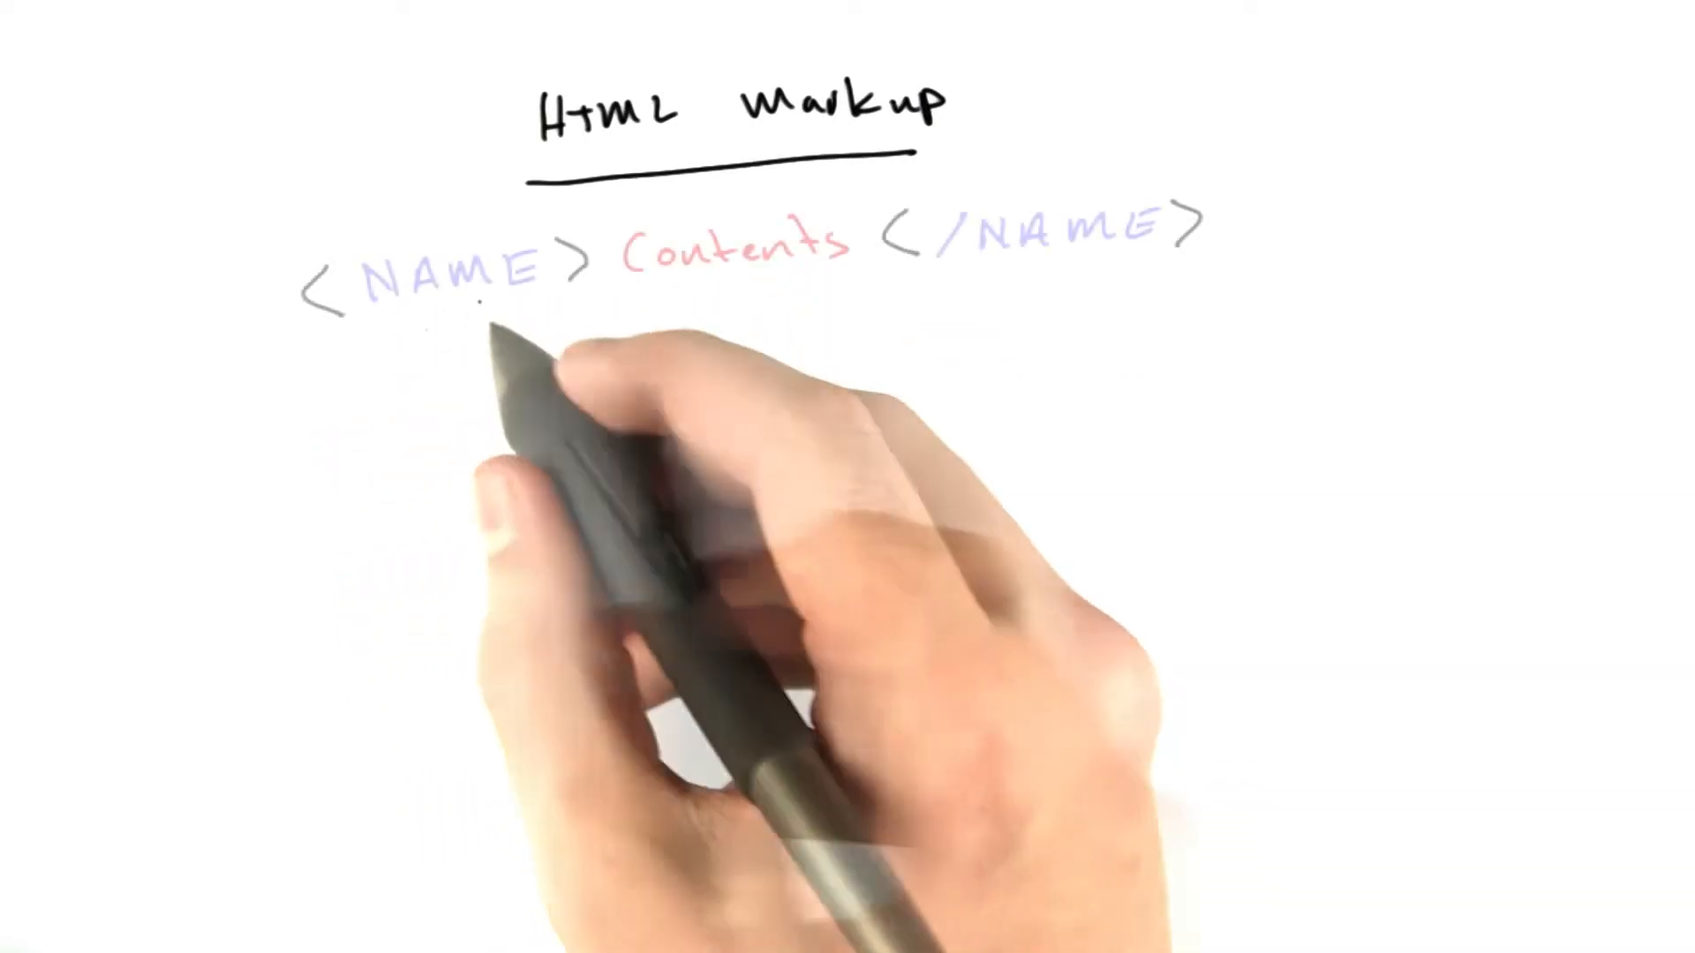